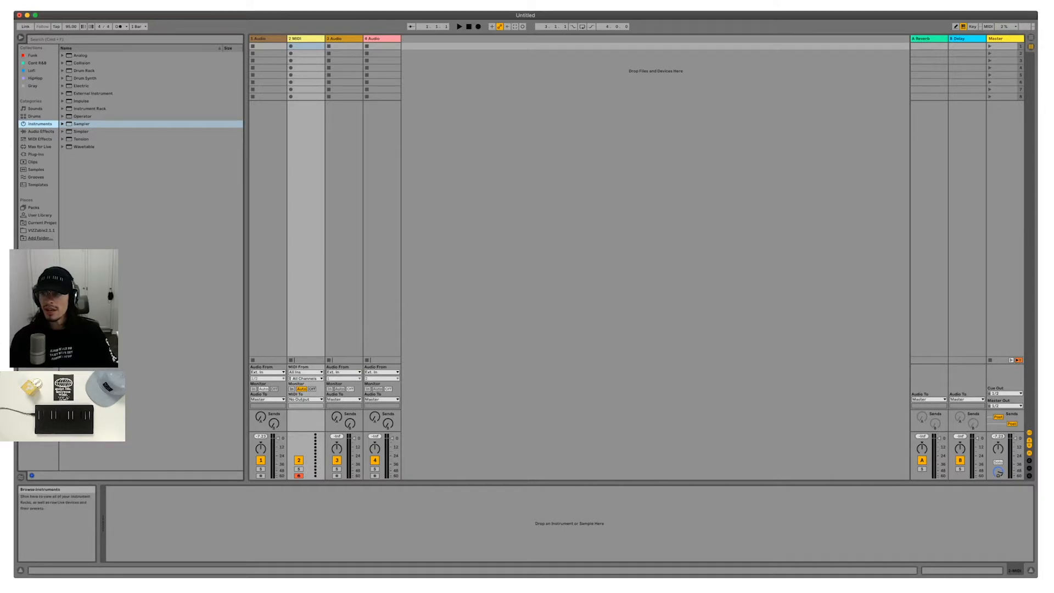
Step: Browse Wavetable and Analog, then load Sampler from the Instruments browser onto the track
left_click(85, 146)
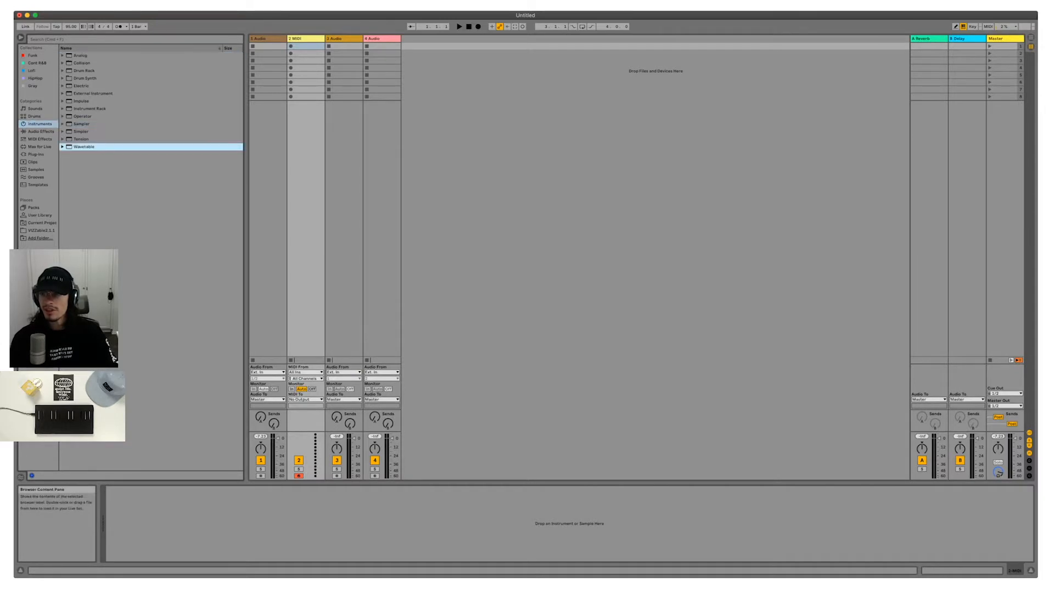
left_click(80, 55)
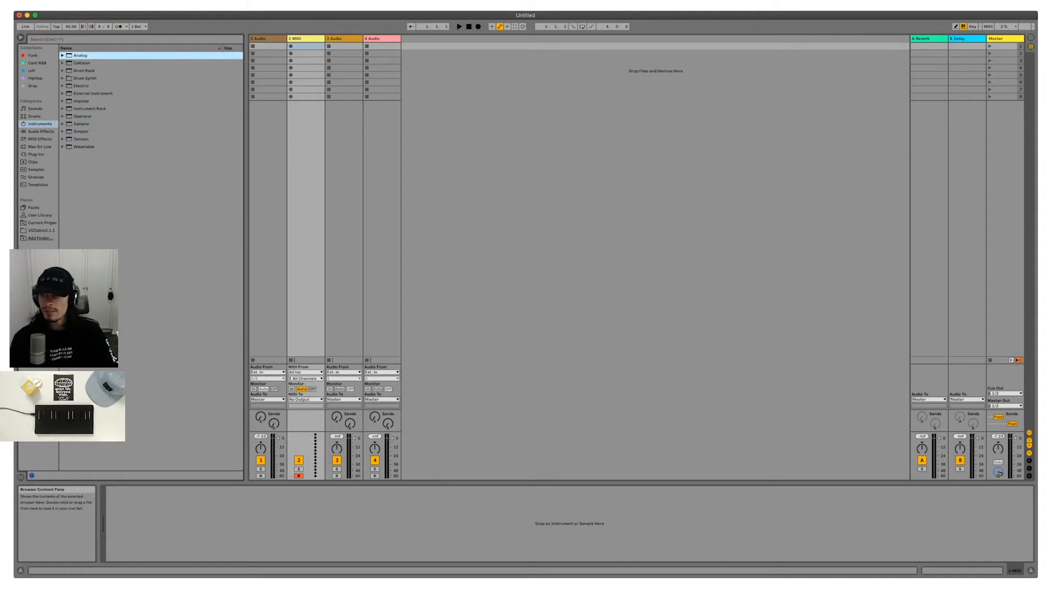
left_click(80, 124)
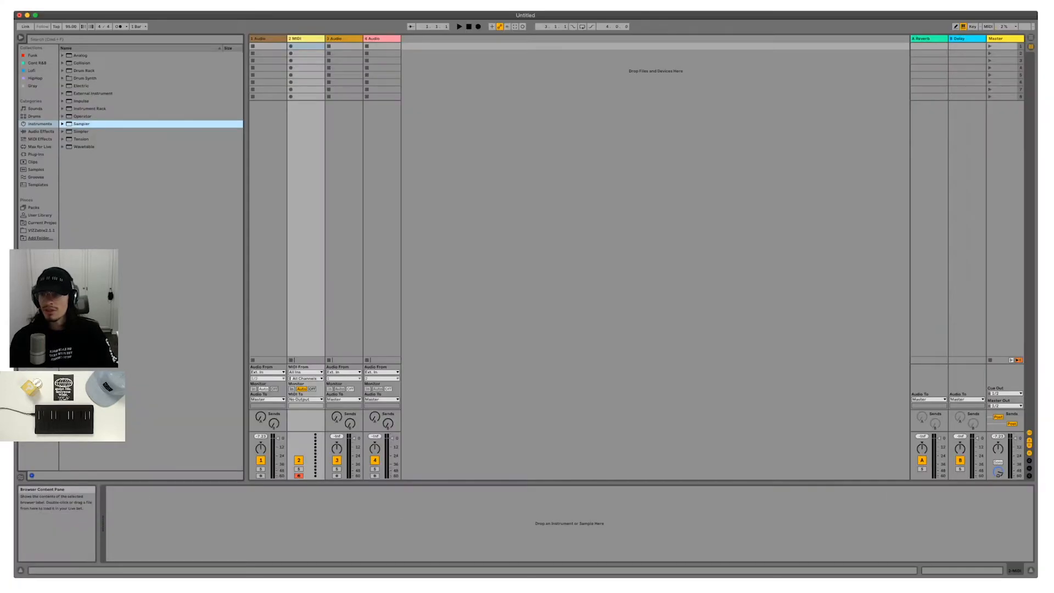
double_click(81, 124)
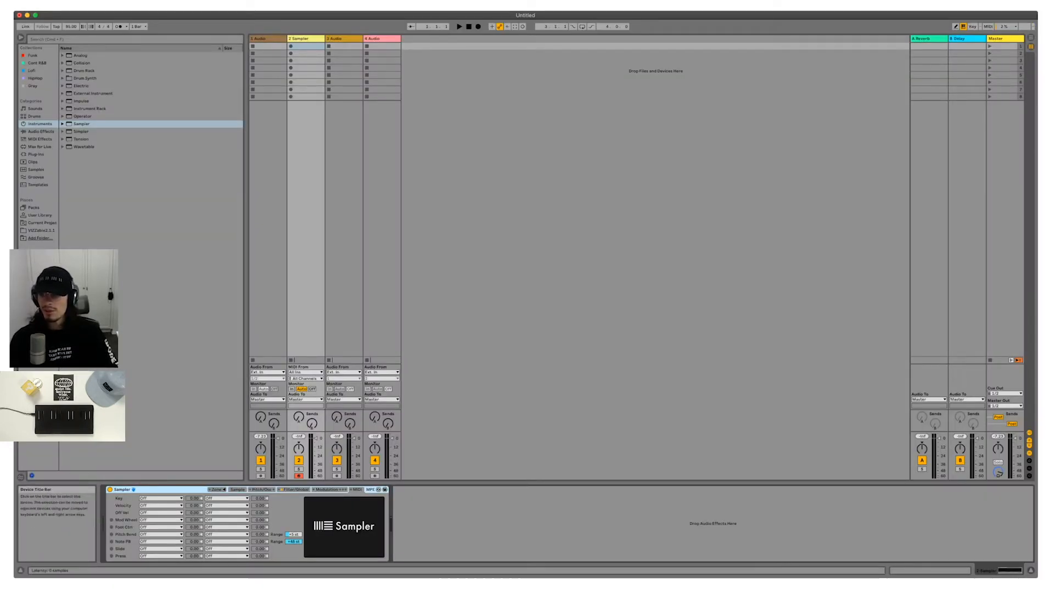
left_click(41, 140)
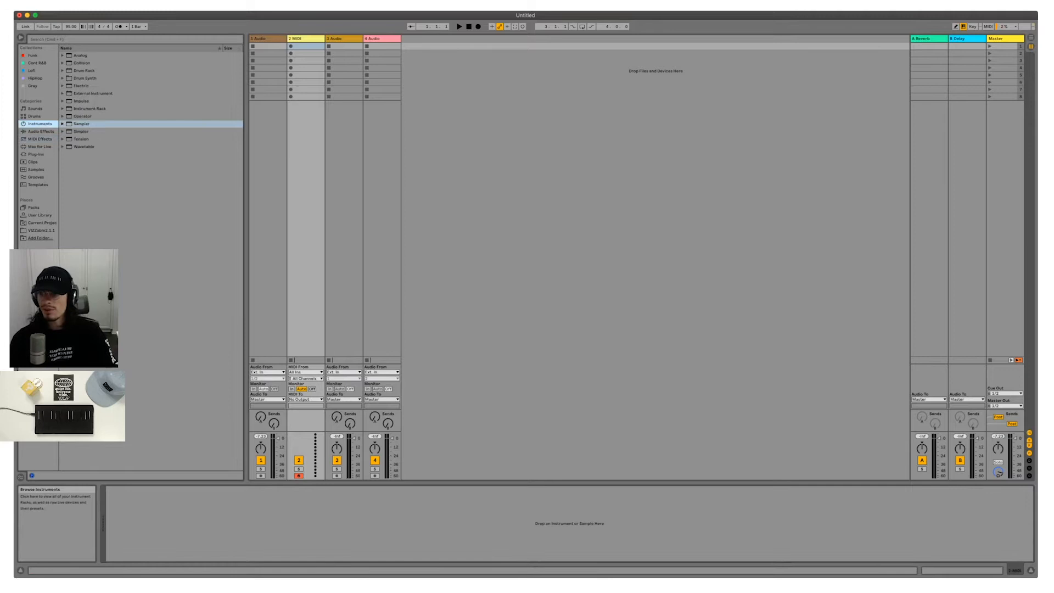
double_click(80, 131)
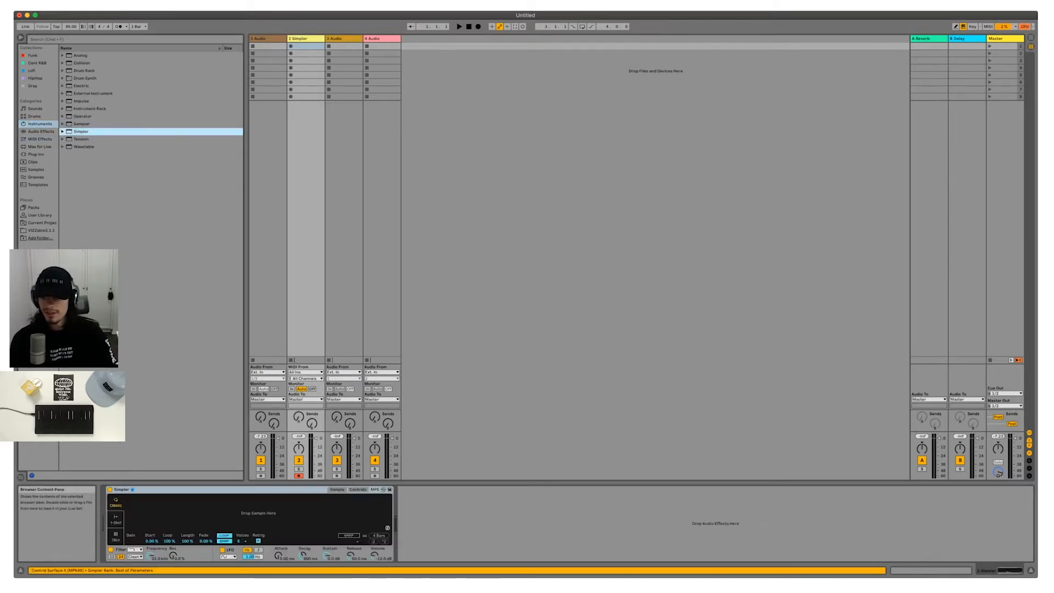
left_click(358, 490)
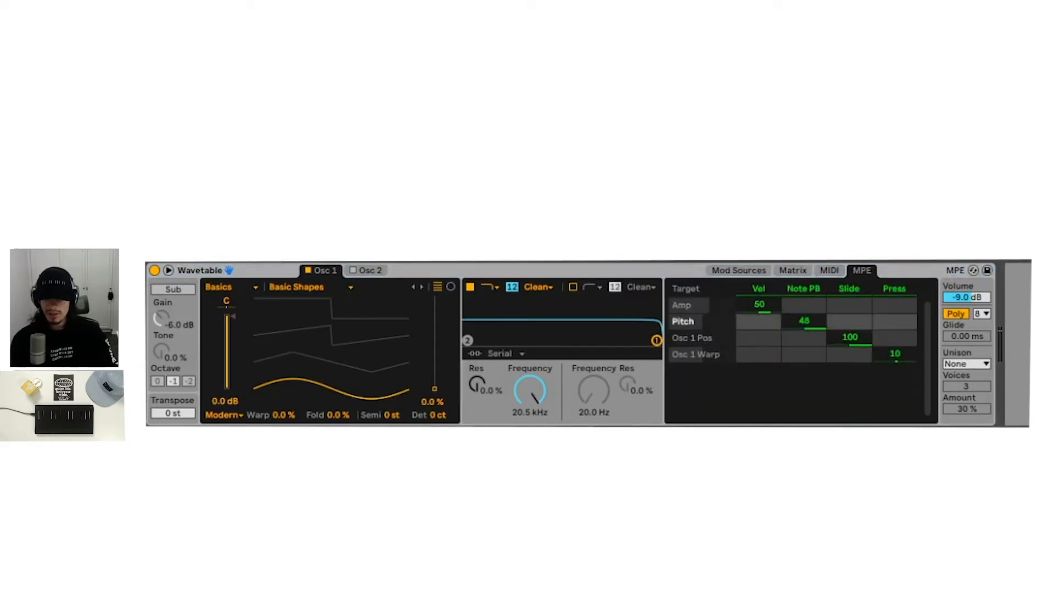
left_click_drag(804, 320, 804, 329)
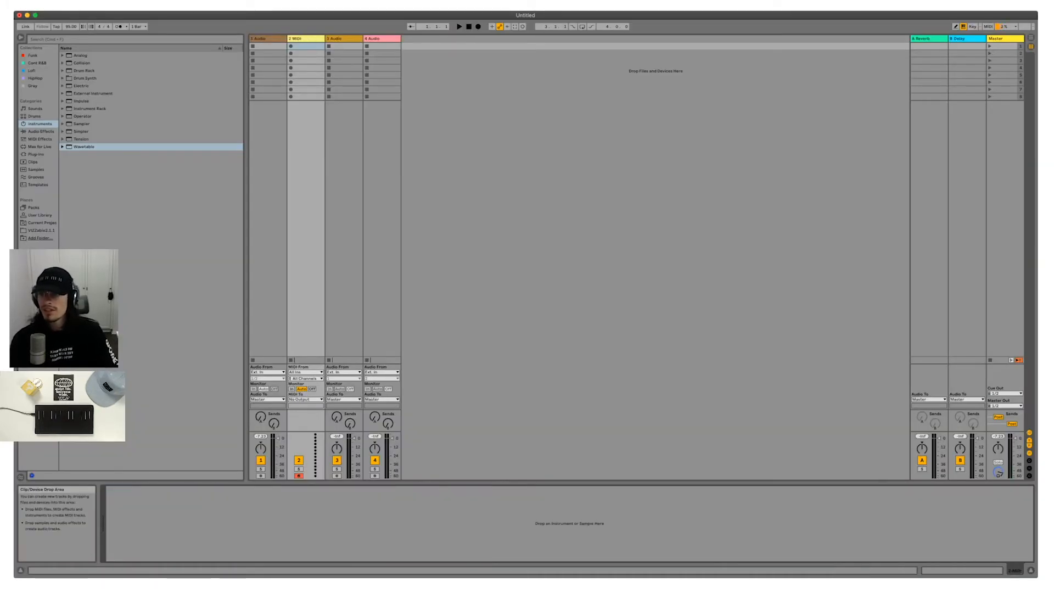
Step: Browse Collision, Electric and Simpler, then load Analog after MPE Control on the track
left_click(81, 62)
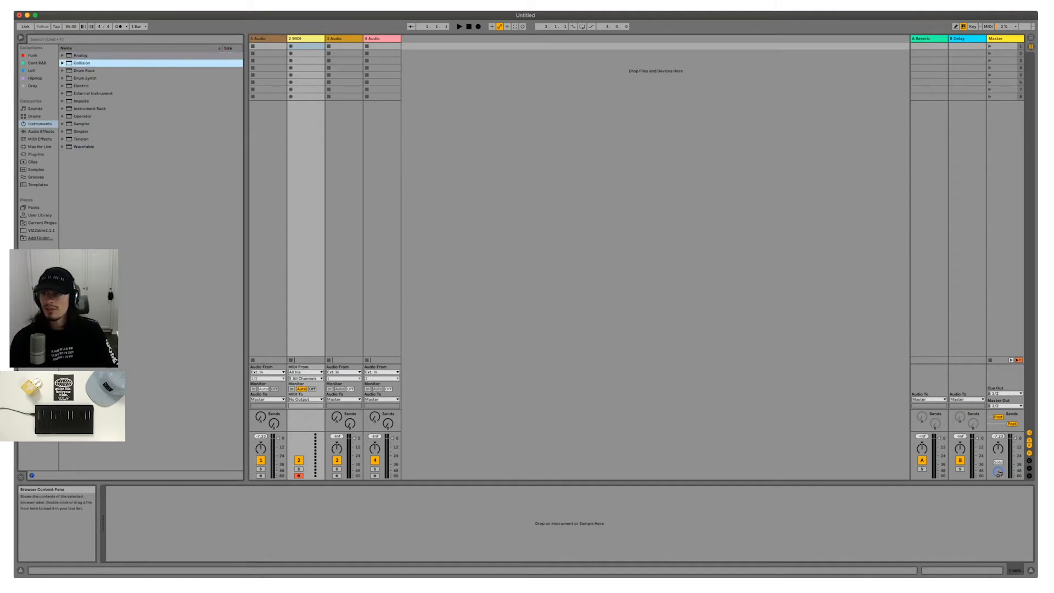
left_click(82, 86)
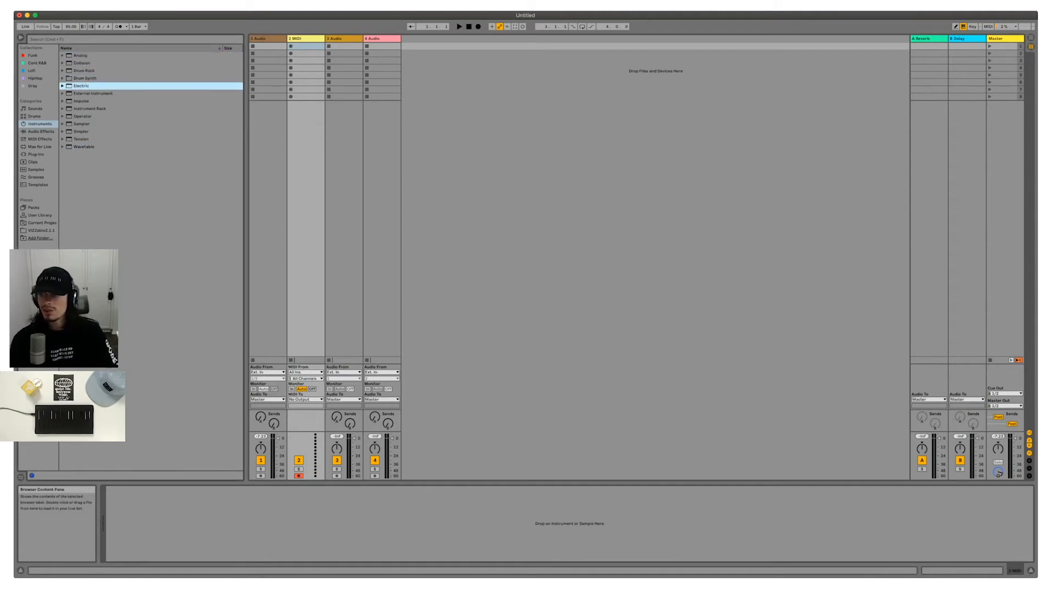
left_click(80, 131)
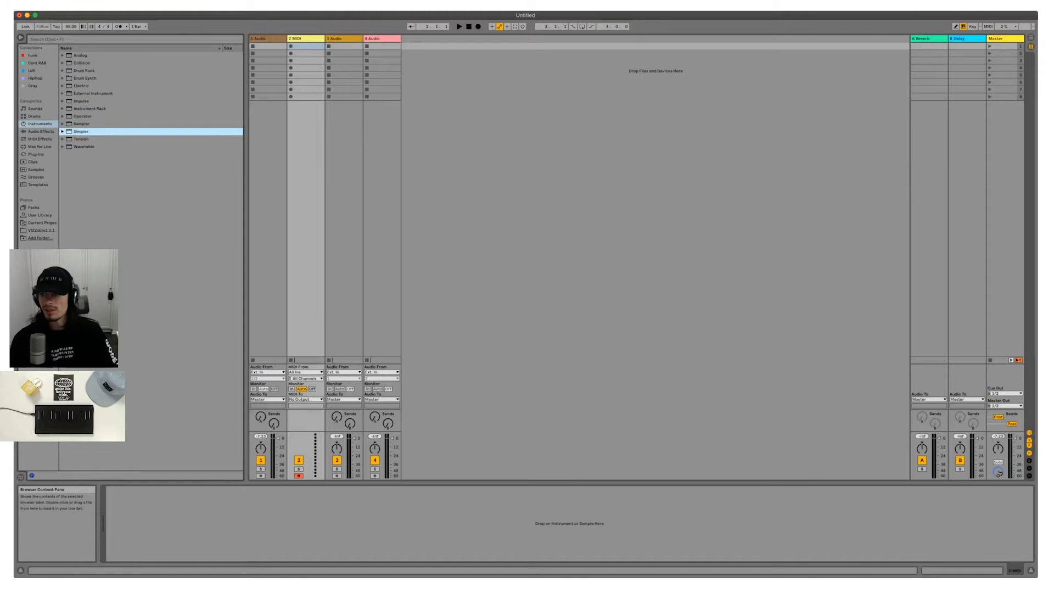
left_click(81, 55)
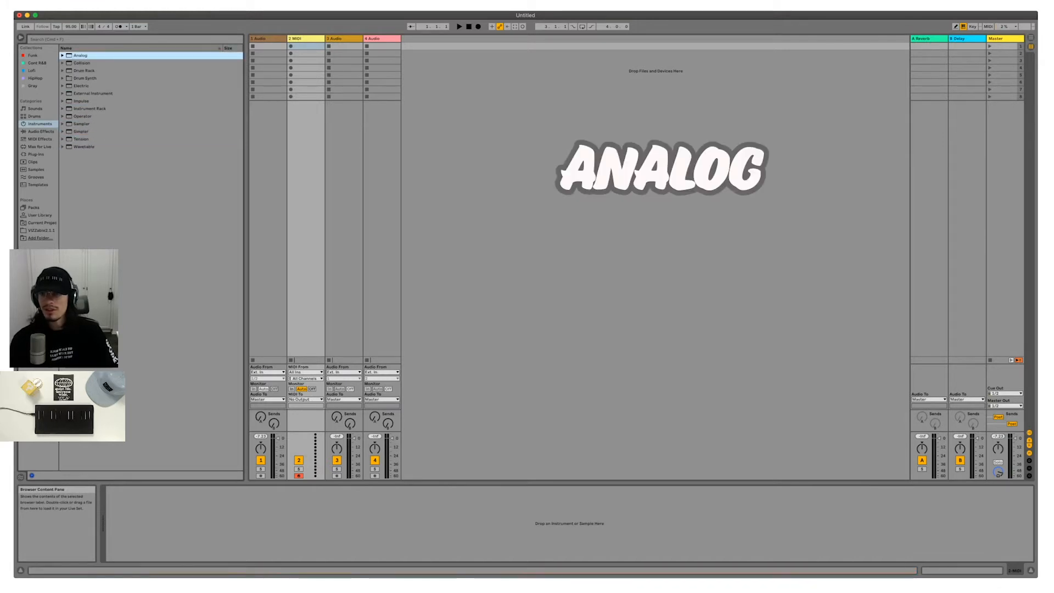
double_click(80, 55)
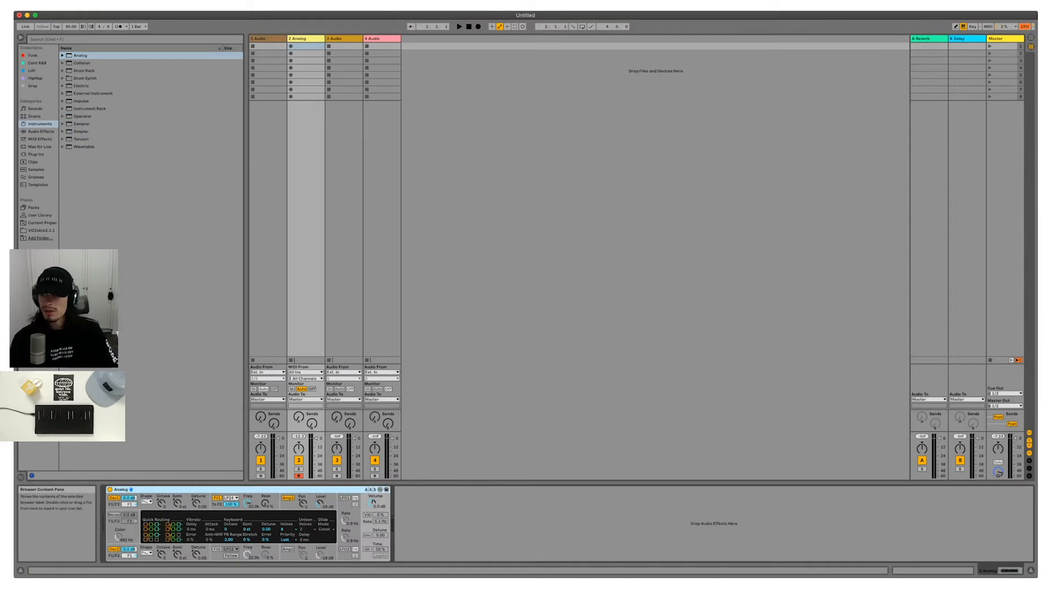
left_click(40, 139)
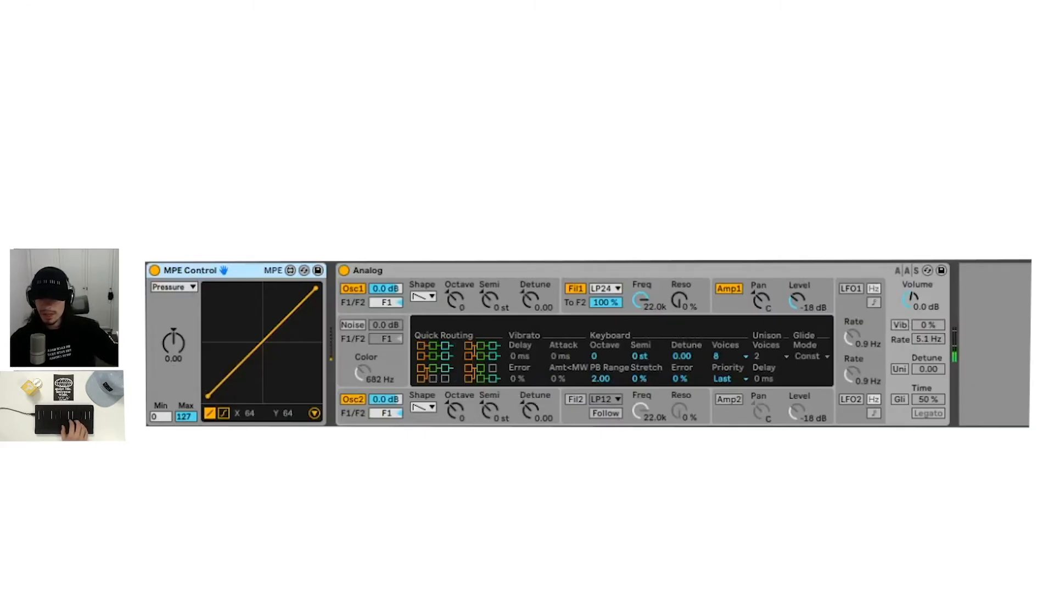
Step: Expand MPE Control to reveal its Smooth and MPE to MIDI conversion panel
left_click(262, 339)
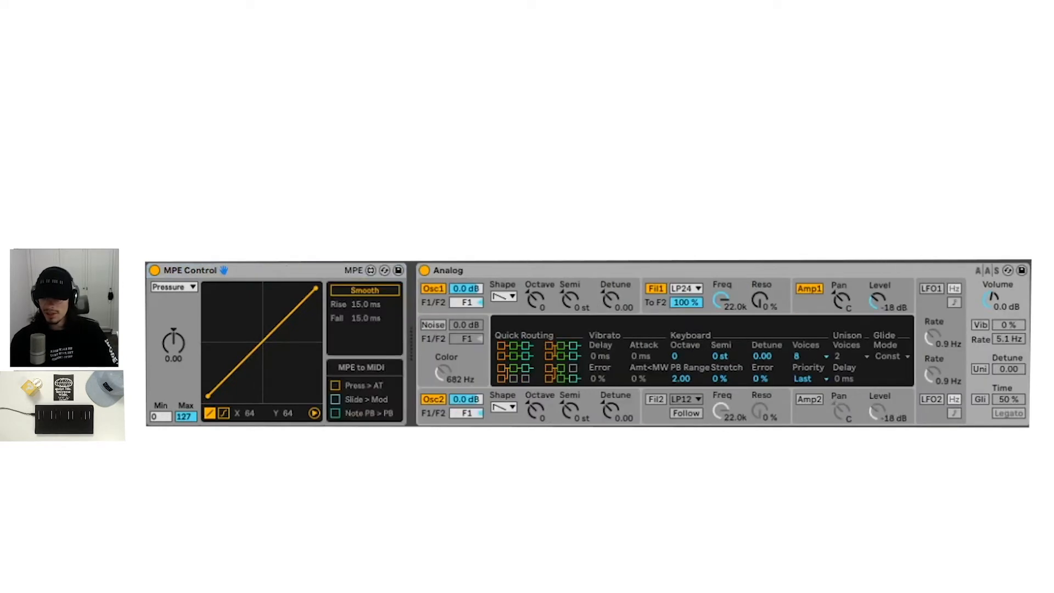
left_click(334, 413)
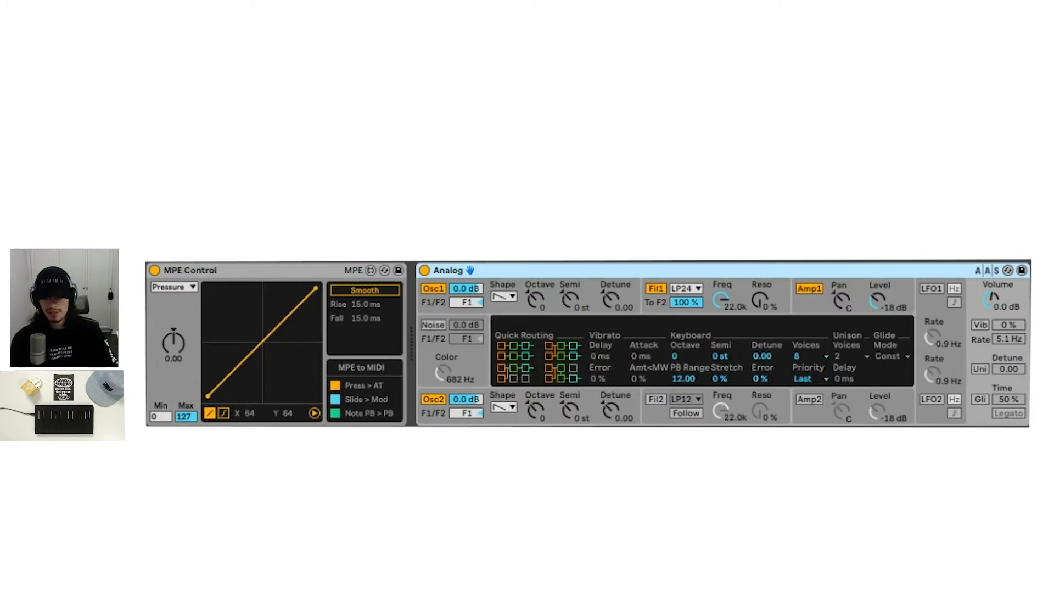
Step: Switch on Analog's vibrato and raise its mod wheel amount to 44%
left_click(980, 324)
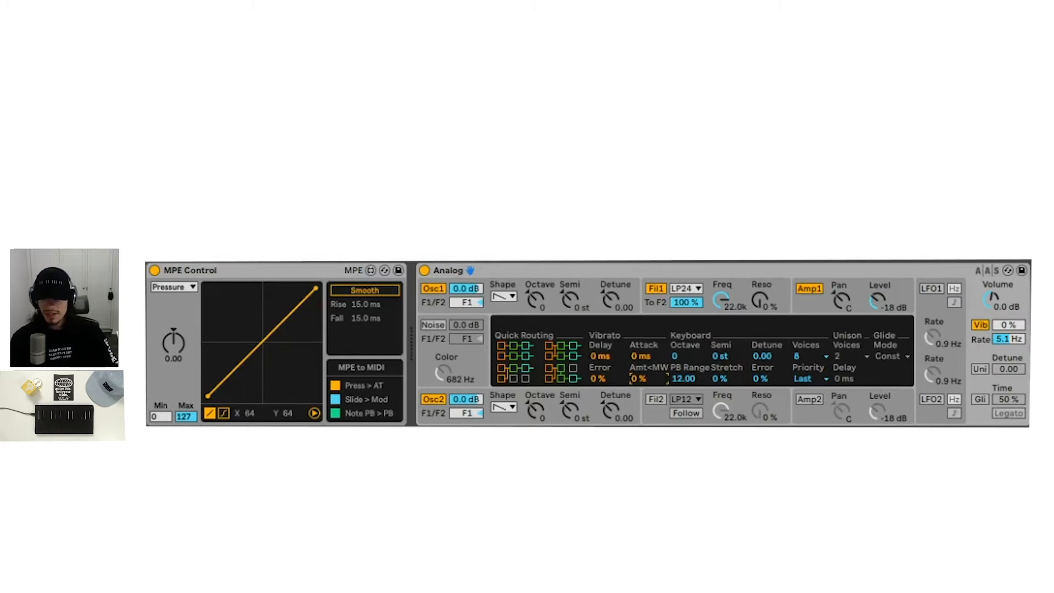
left_click_drag(638, 379, 637, 364)
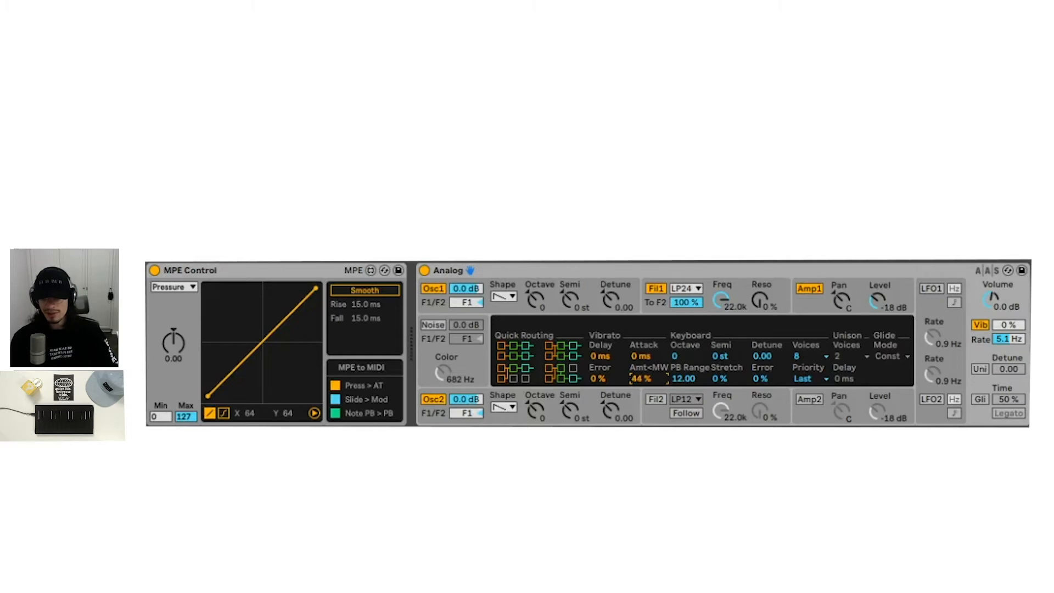
left_click_drag(642, 379, 642, 356)
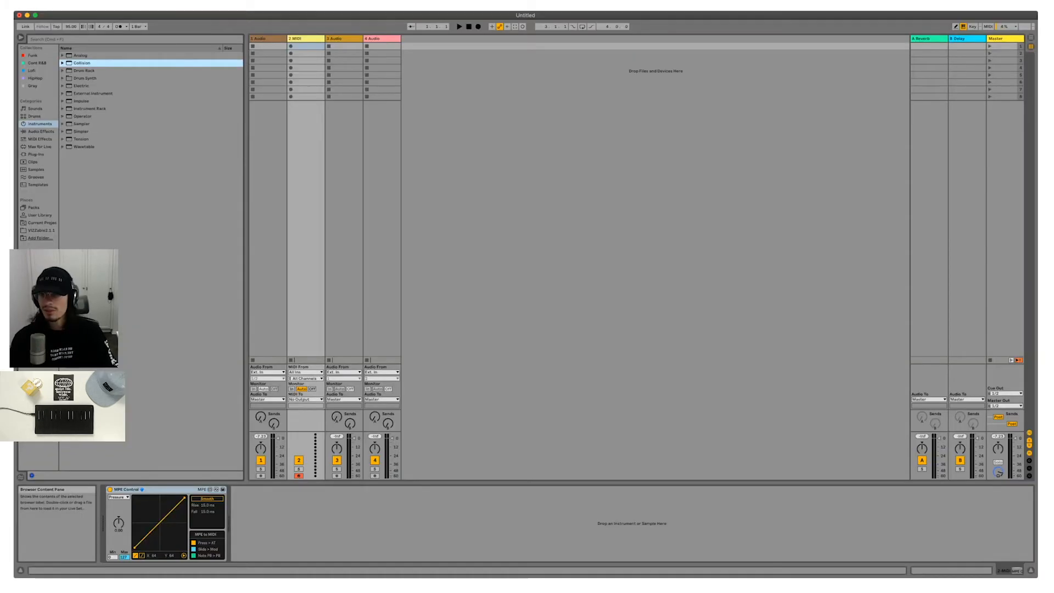
Step: Load Collision and route pitch bend to Res 1 Pitch and mod wheel to LFO 1 Rate
double_click(81, 62)
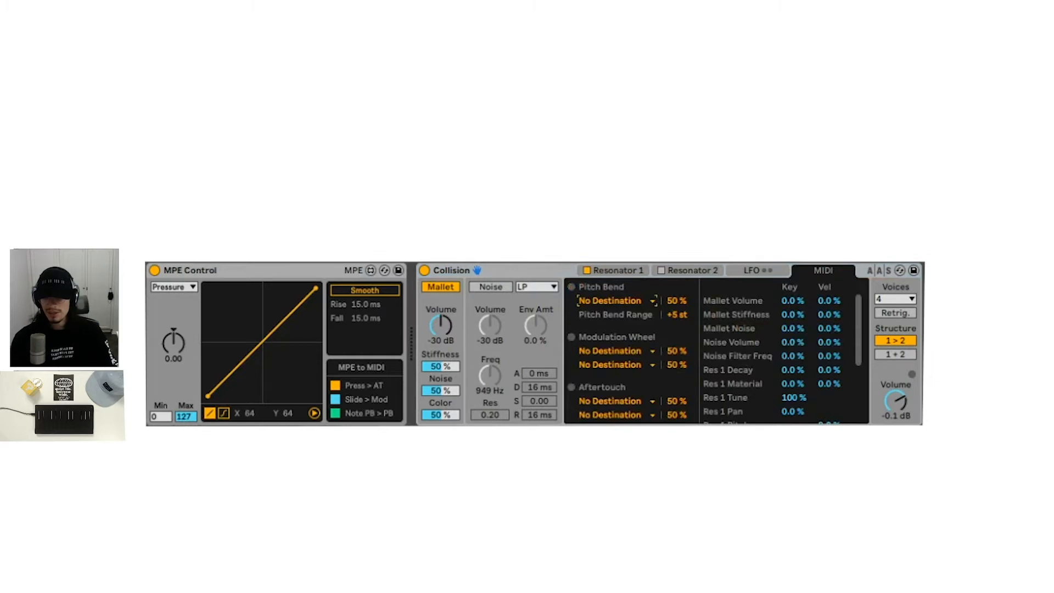
left_click(195, 271)
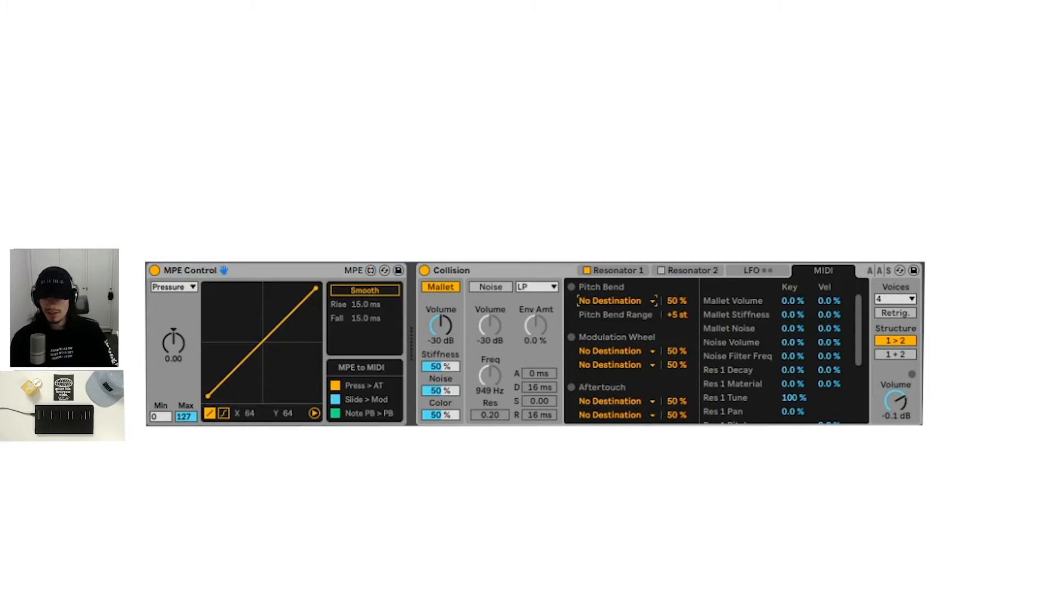
left_click(612, 301)
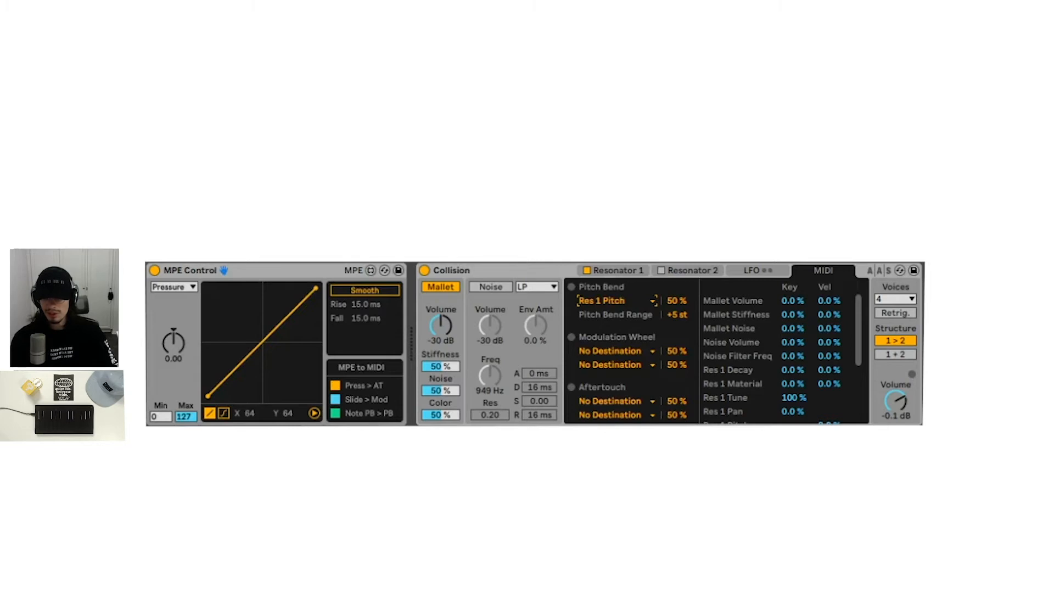
left_click(611, 350)
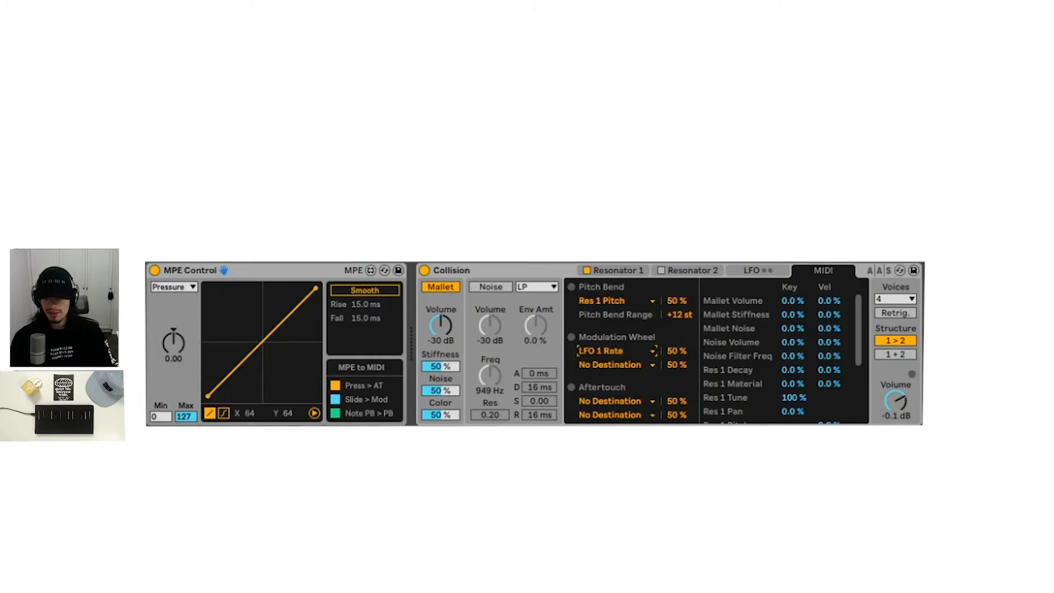
left_click(611, 401)
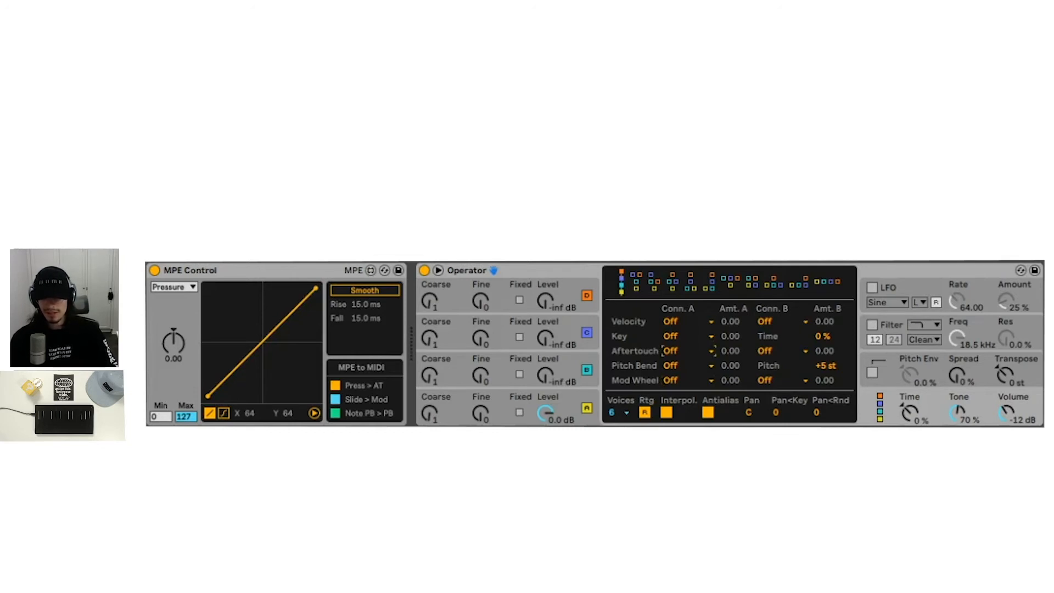
Step: Route Operator's aftertouch to FM drive and its mod wheel to LFO rate
left_click(675, 350)
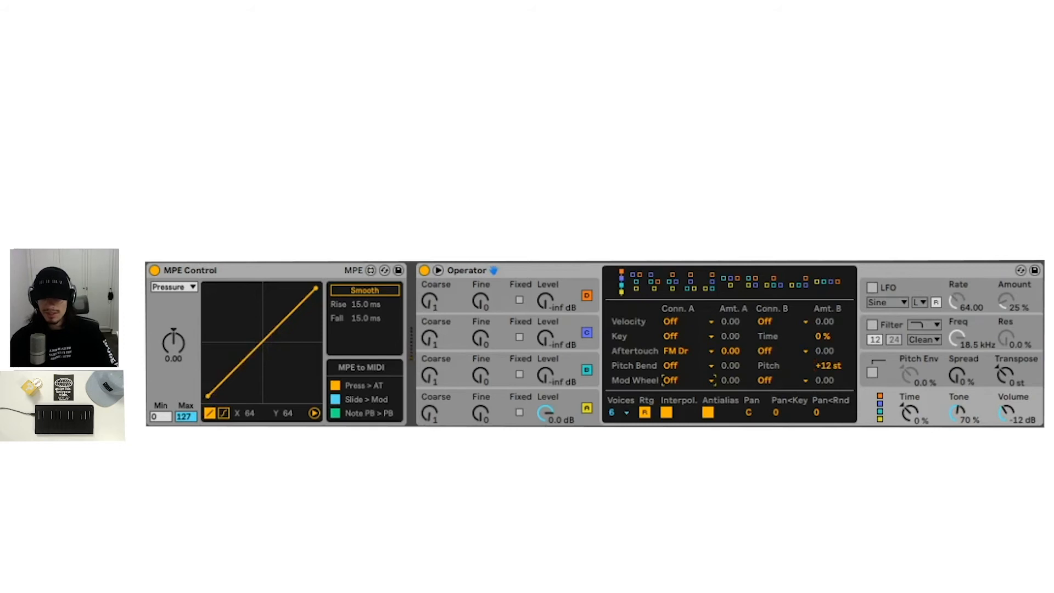
left_click(676, 381)
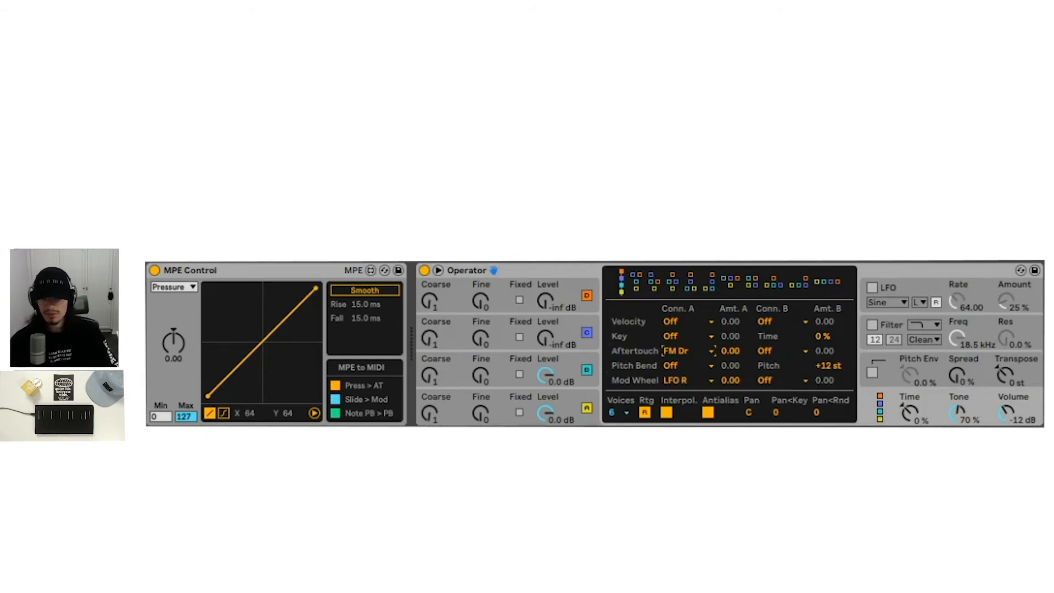
left_click(678, 351)
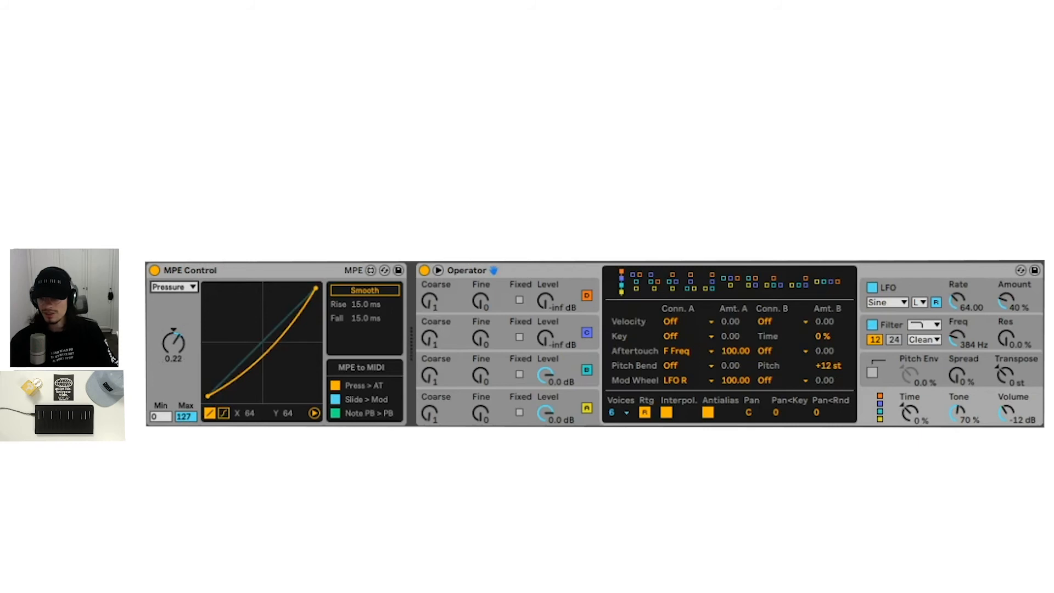
Step: Bow MPE Control's pressure curve below the diagonal, settling around 0.47
left_click_drag(173, 342, 174, 329)
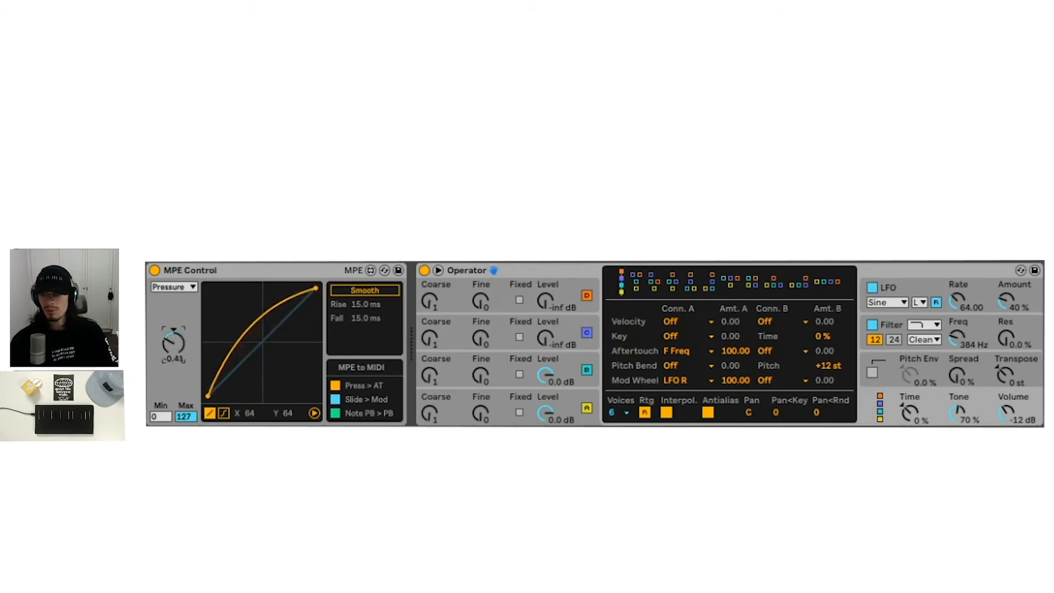
left_click_drag(173, 339, 174, 327)
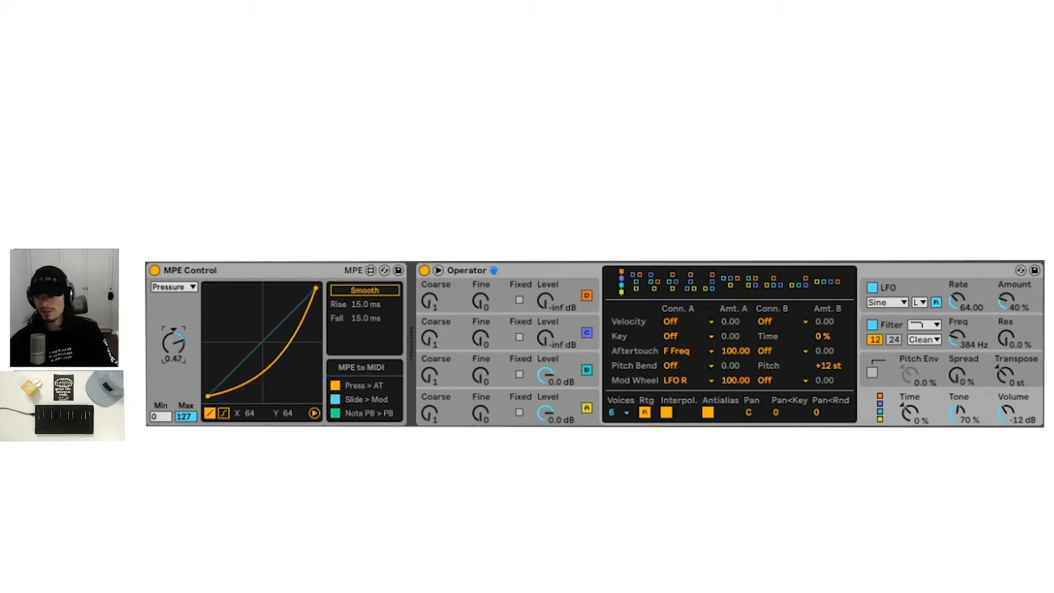
left_click_drag(172, 346, 168, 356)
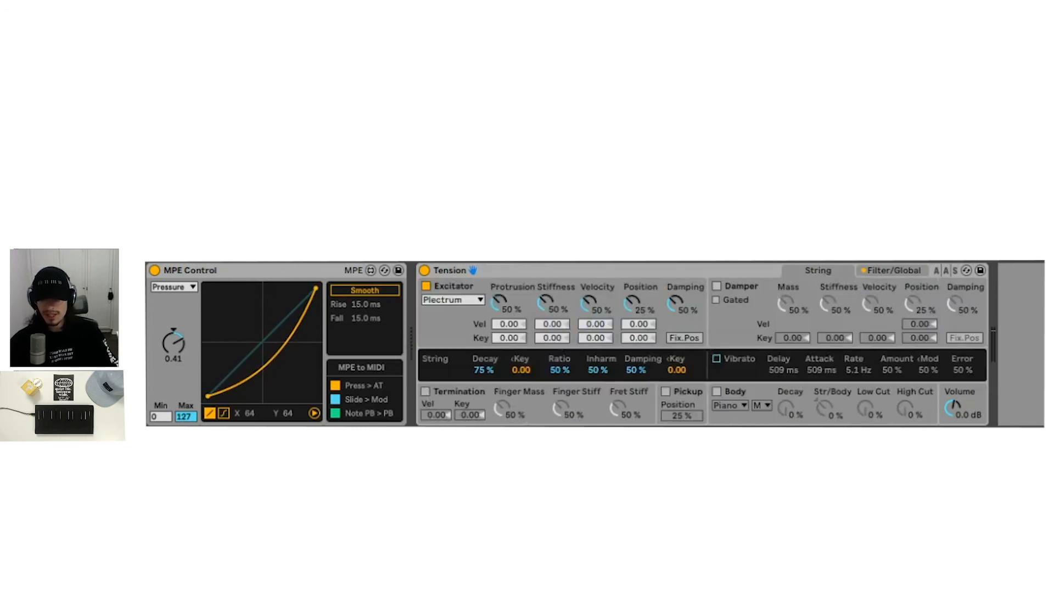
Step: Switch on vibrato in Tension's String section
left_click(716, 358)
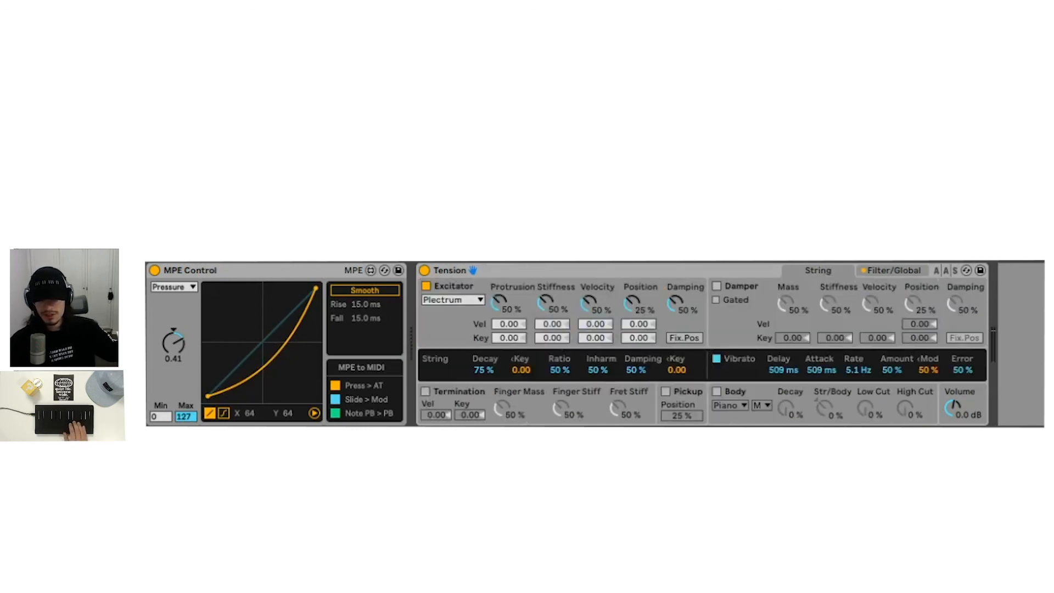